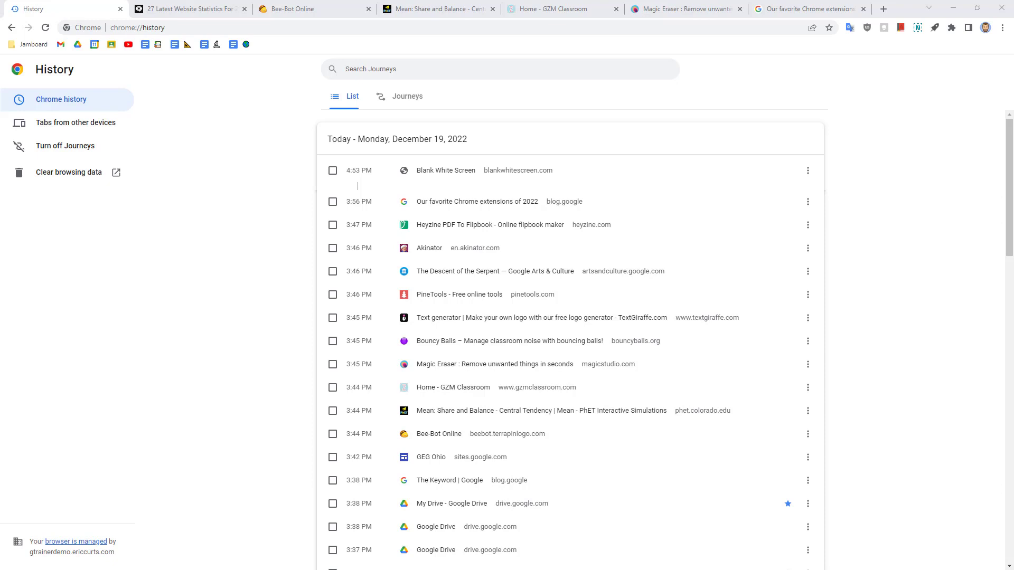
- Reopen the 'Our favorite Chrome extensions of 2022' article from the history list
click(805, 8)
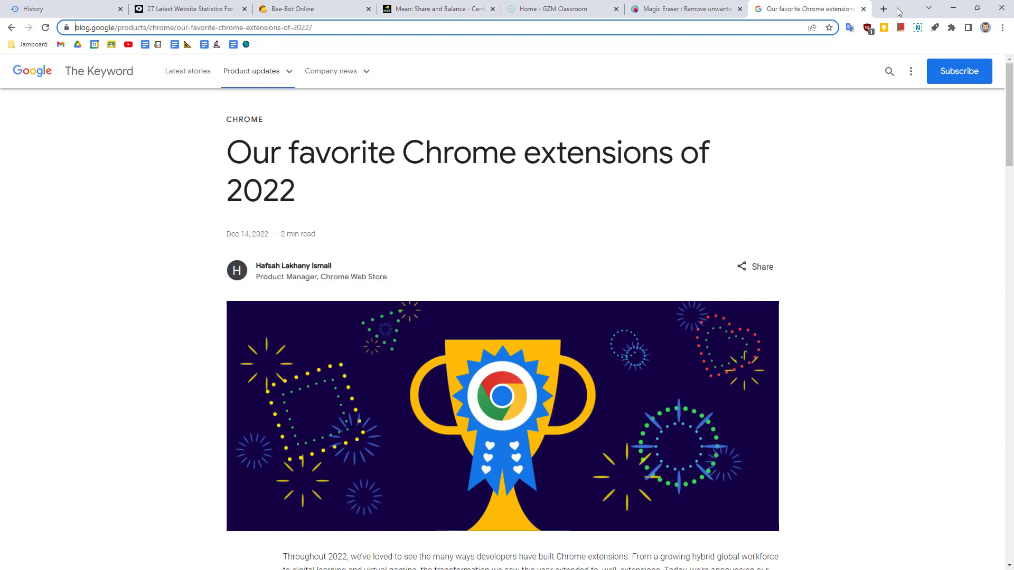
mouse_move(849, 211)
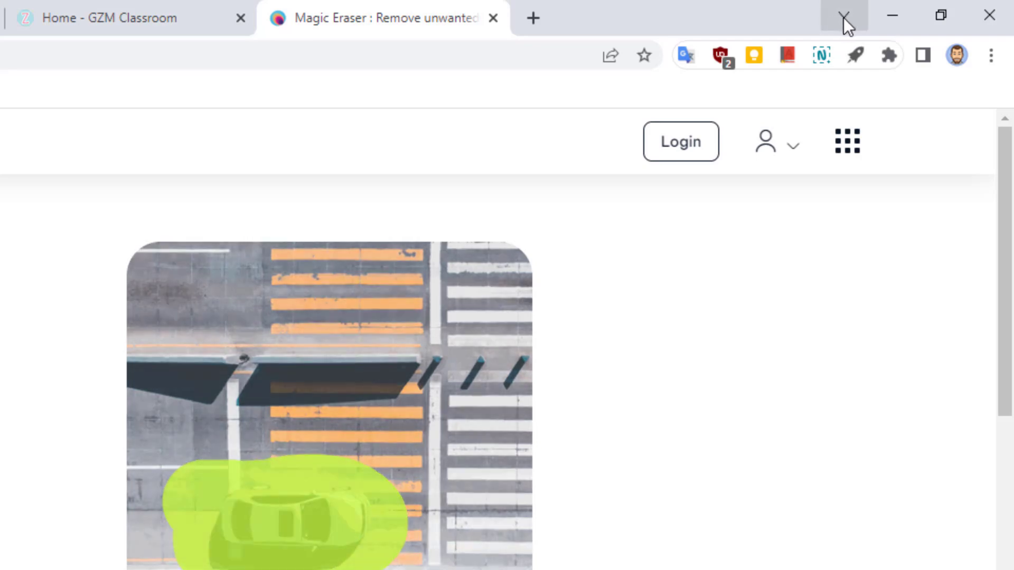
- Restore the closed Chrome extensions article from the tab search Recently Closed list
click(843, 18)
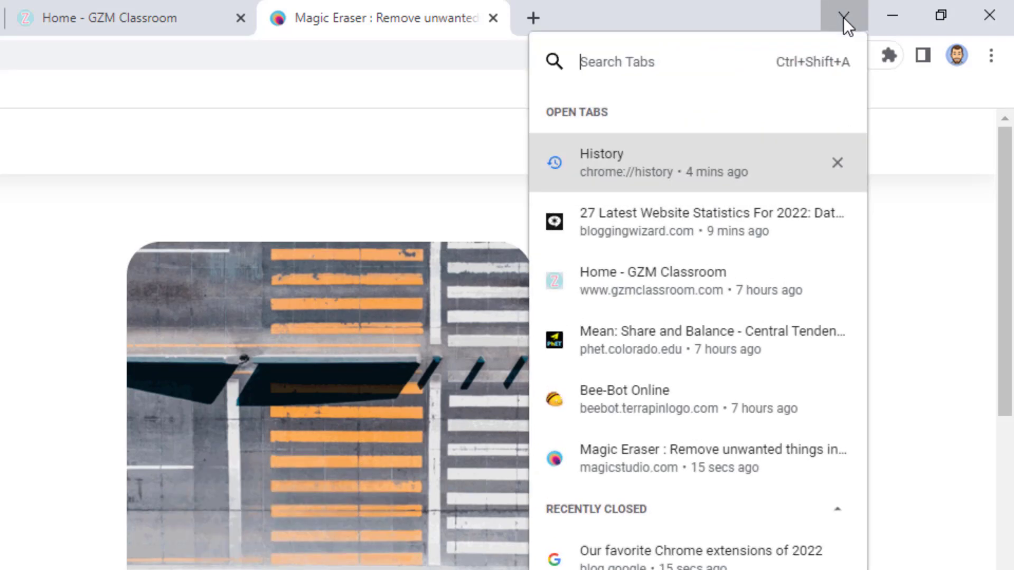
mouse_move(731, 281)
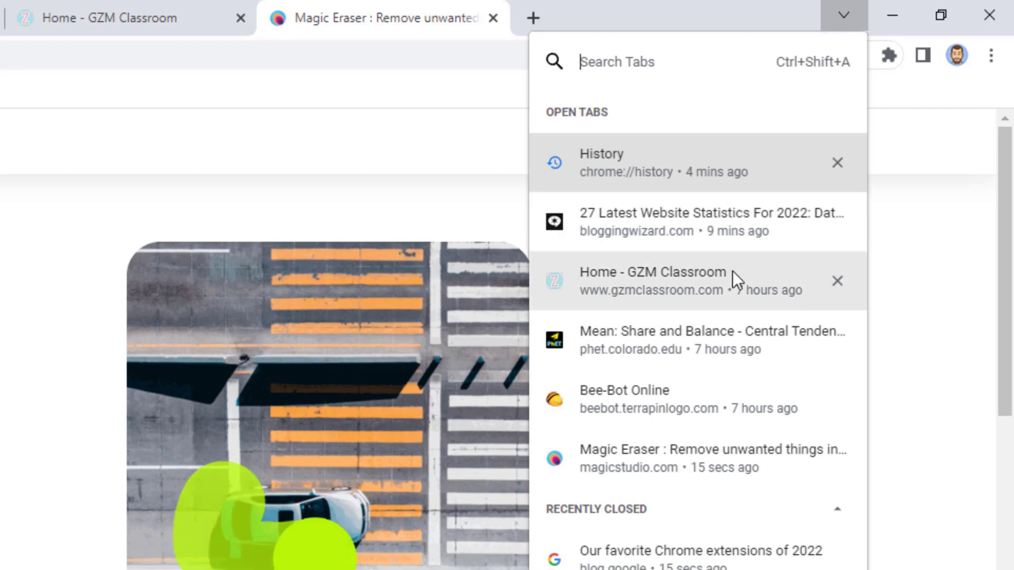
mouse_move(734, 405)
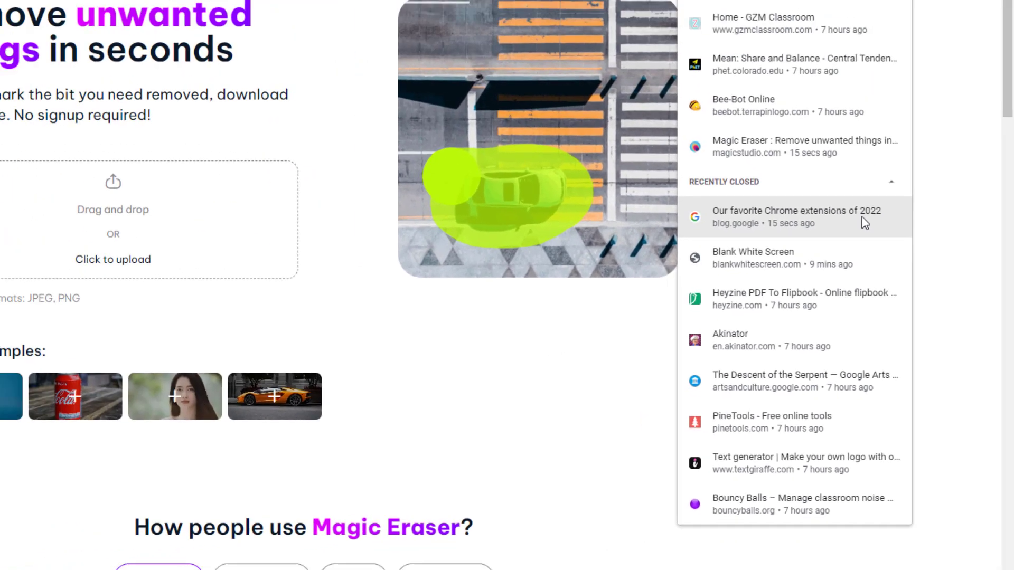
click(795, 216)
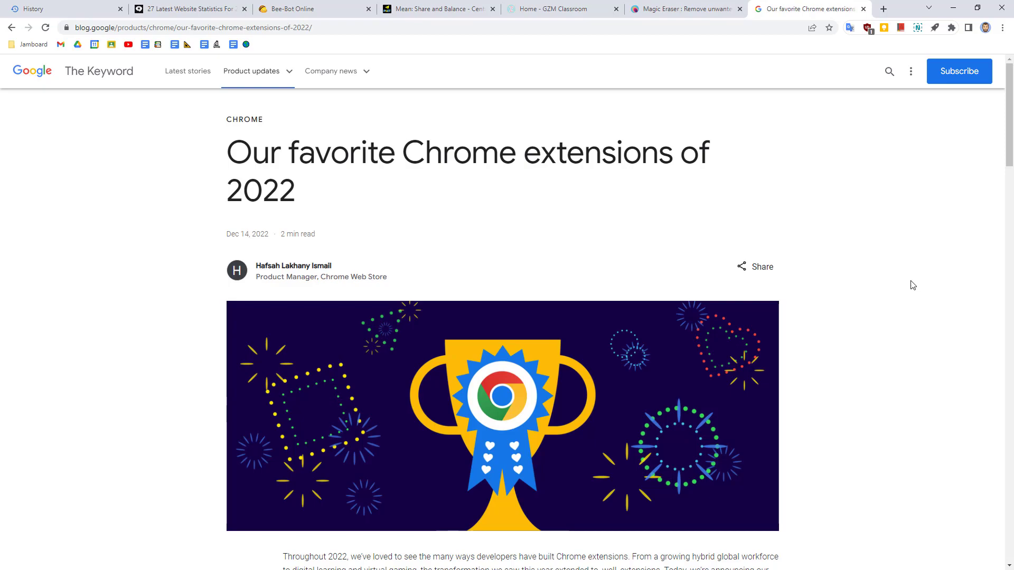
click(882, 8)
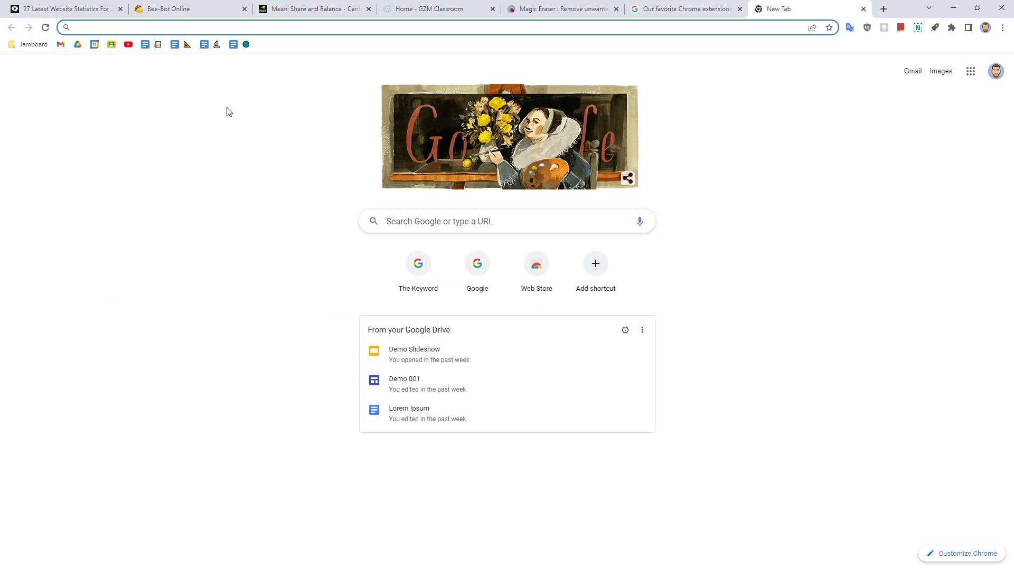
- In a new tab, search browsing history via @ for 'draw', surfacing the Google Drawings agenda
click(259, 28)
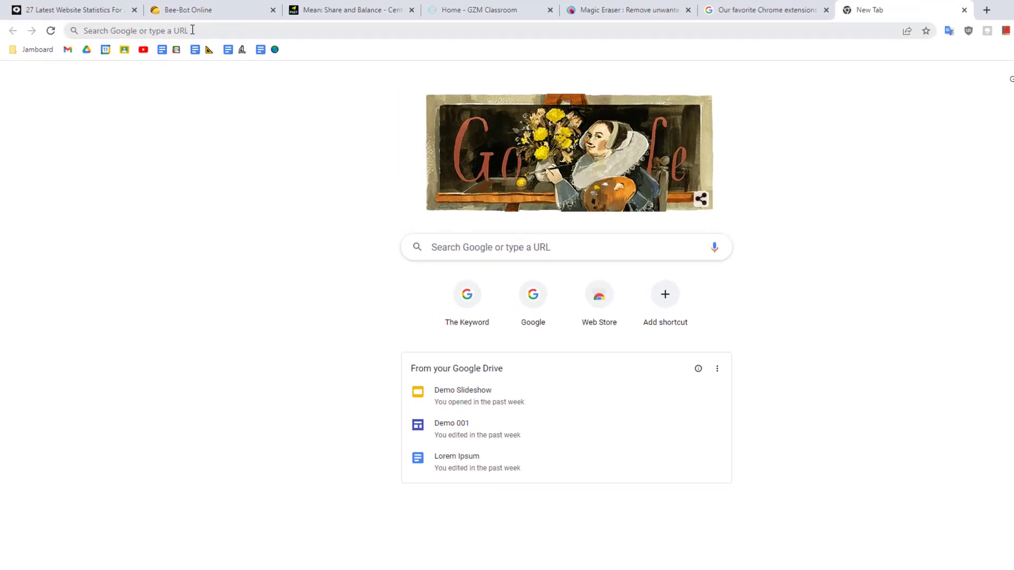
click(135, 30)
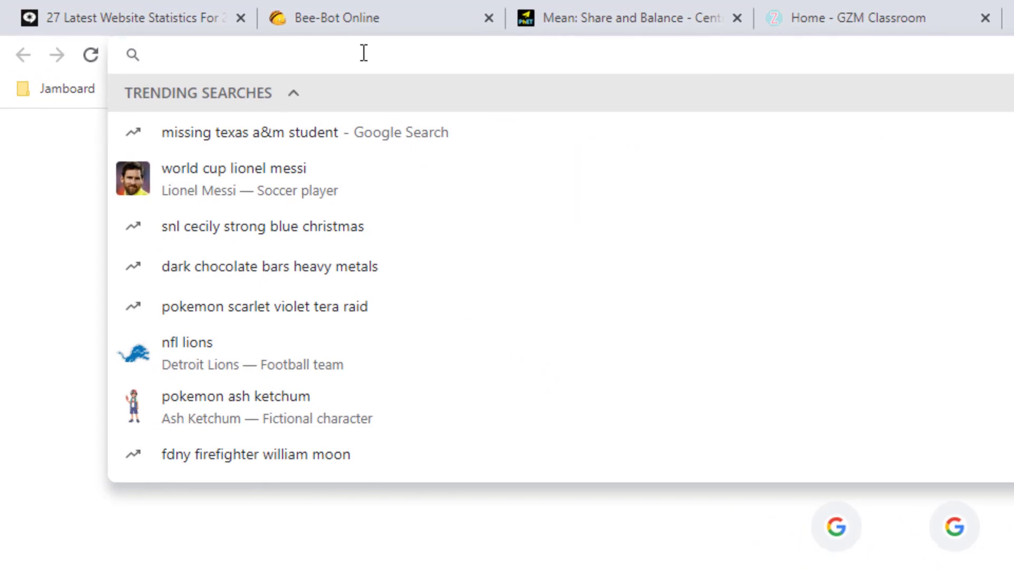
text(@)
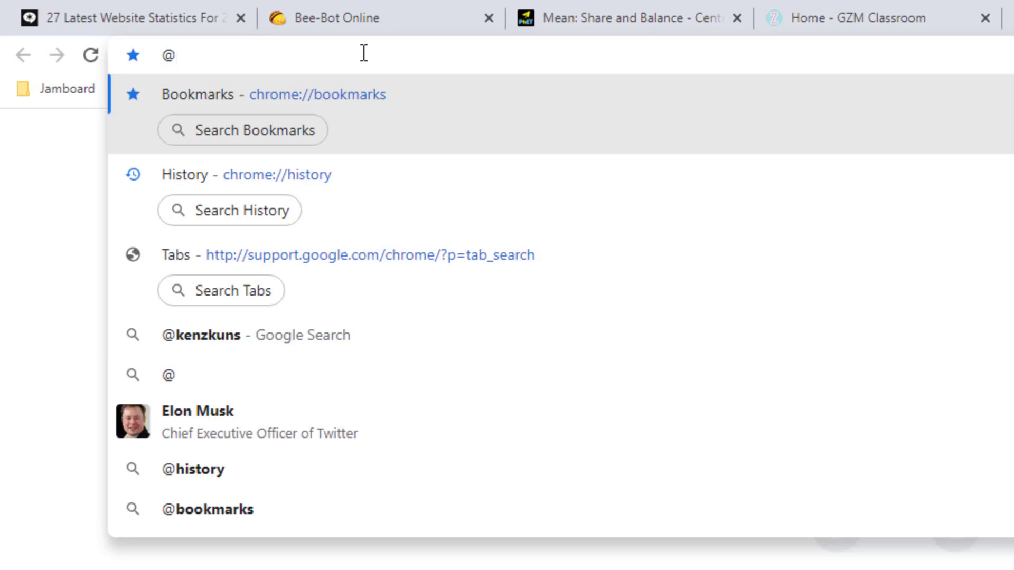
mouse_move(366, 88)
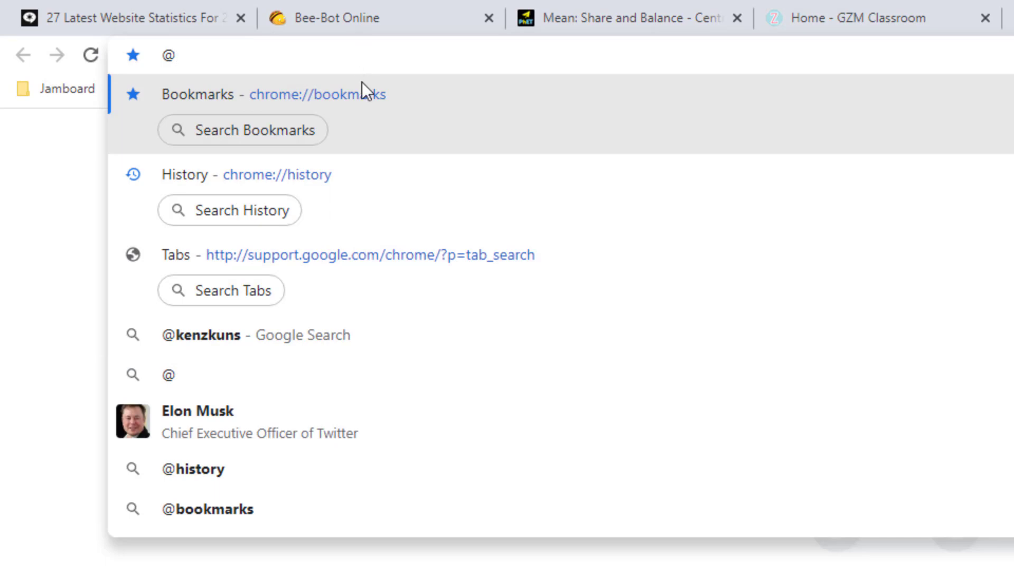
mouse_move(253, 210)
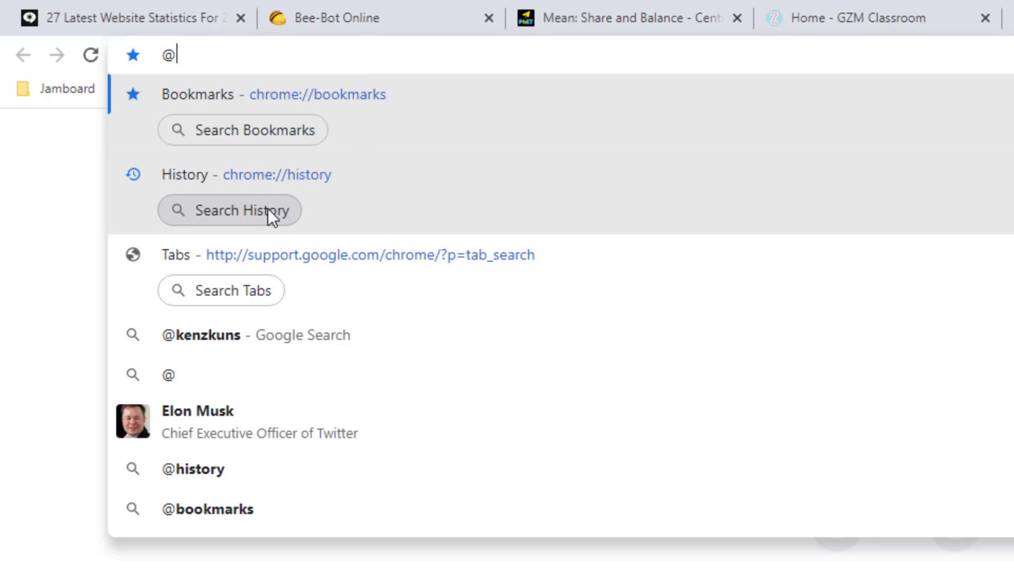
click(229, 209)
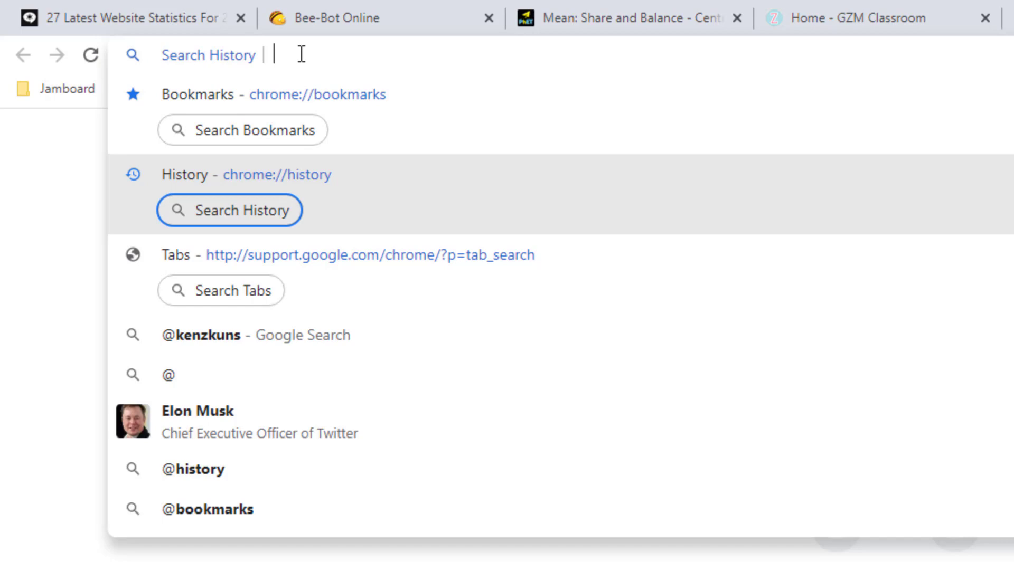
text(draw)
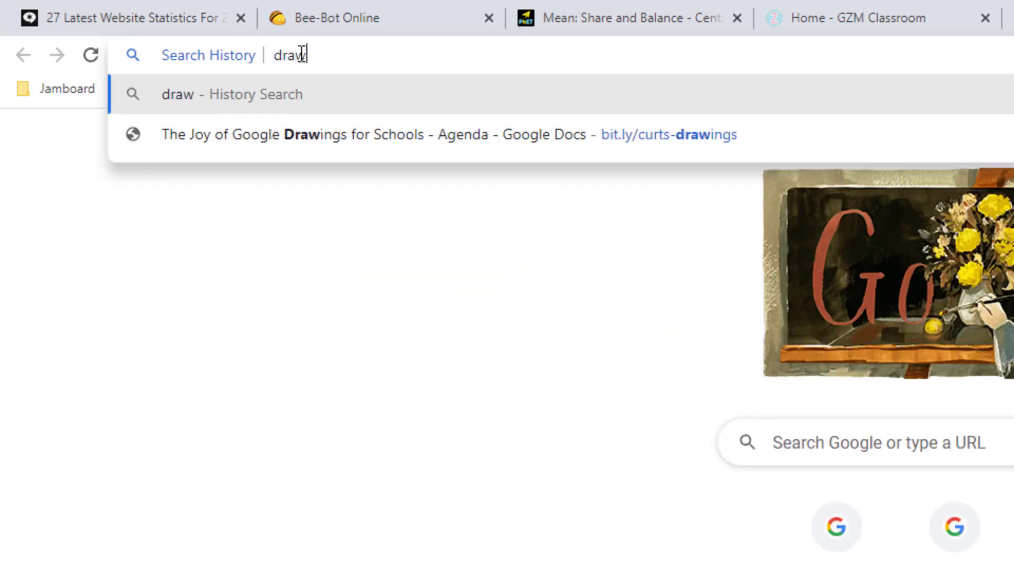
mouse_move(373, 63)
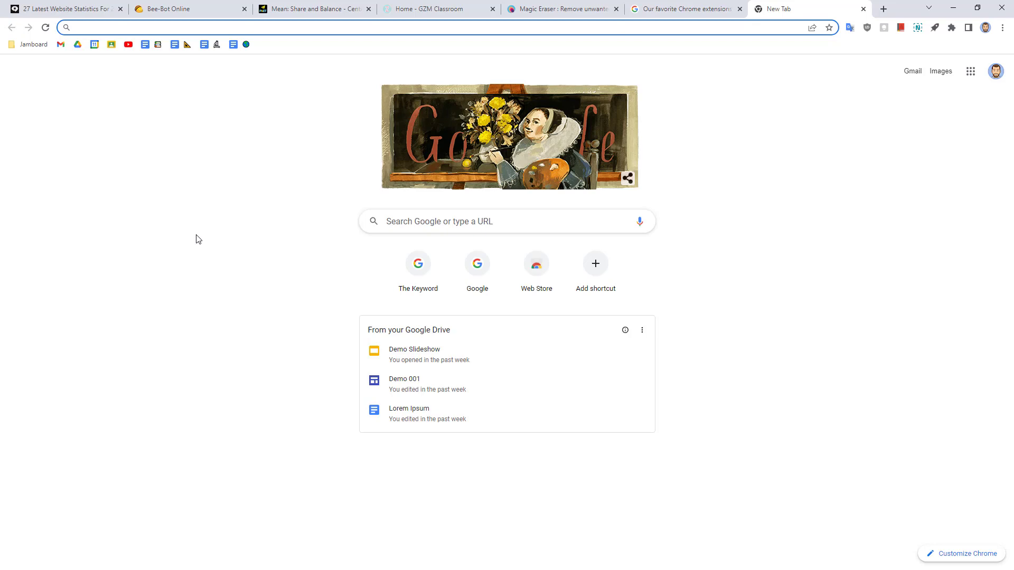
- Show the full History page from the menu and scroll back through visits to late November
click(259, 27)
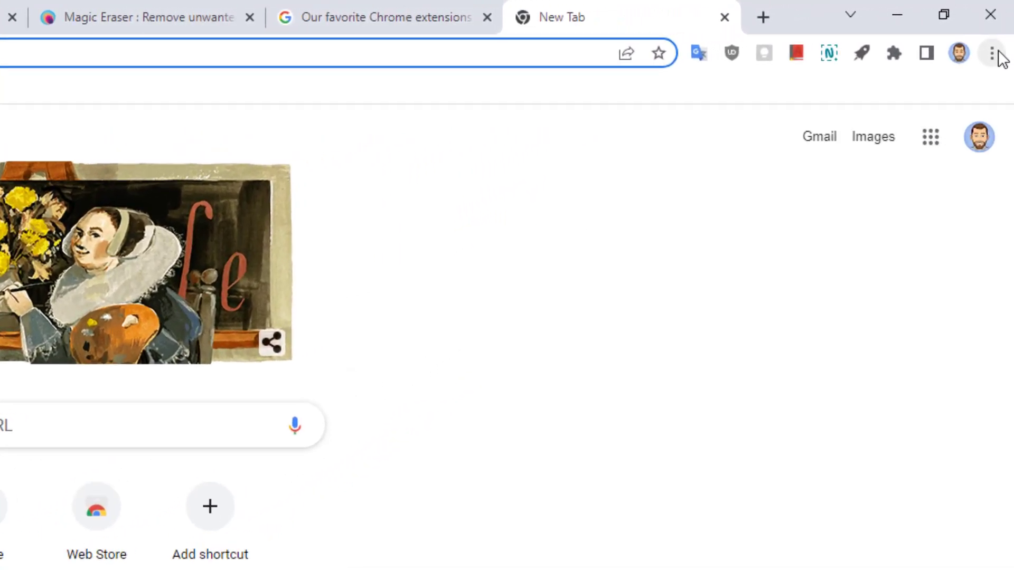
click(993, 54)
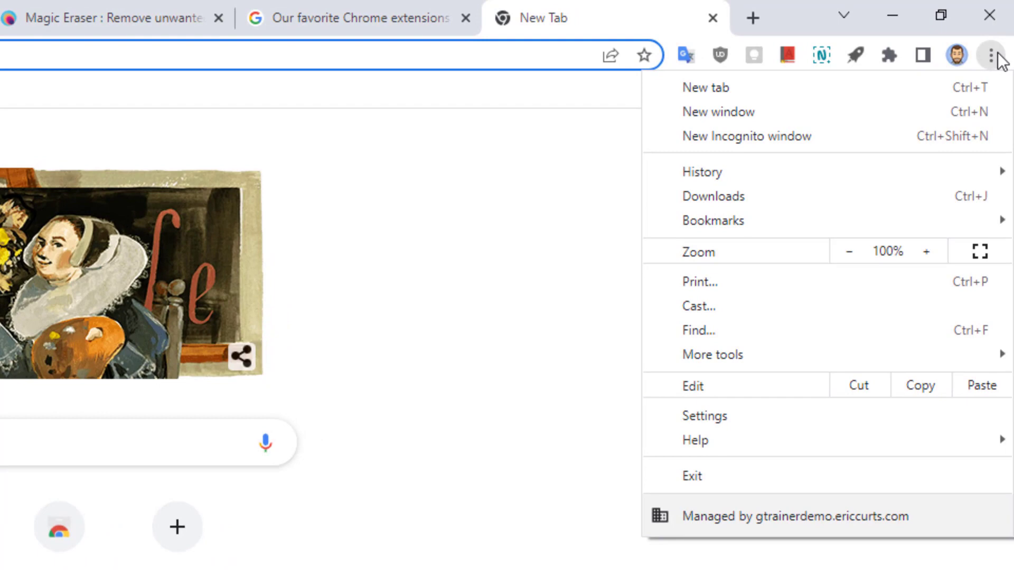
mouse_move(762, 137)
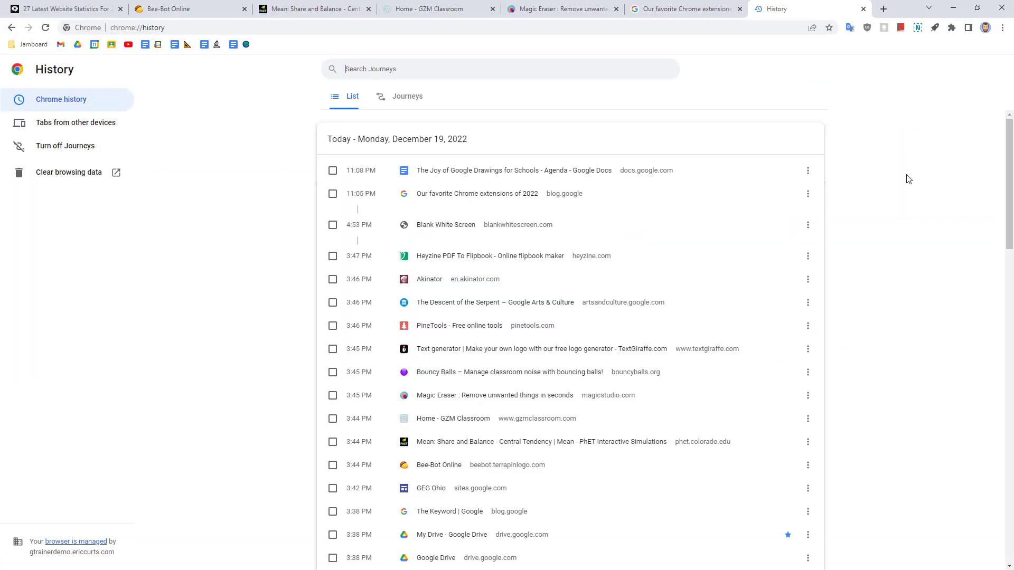
scroll(down, 3)
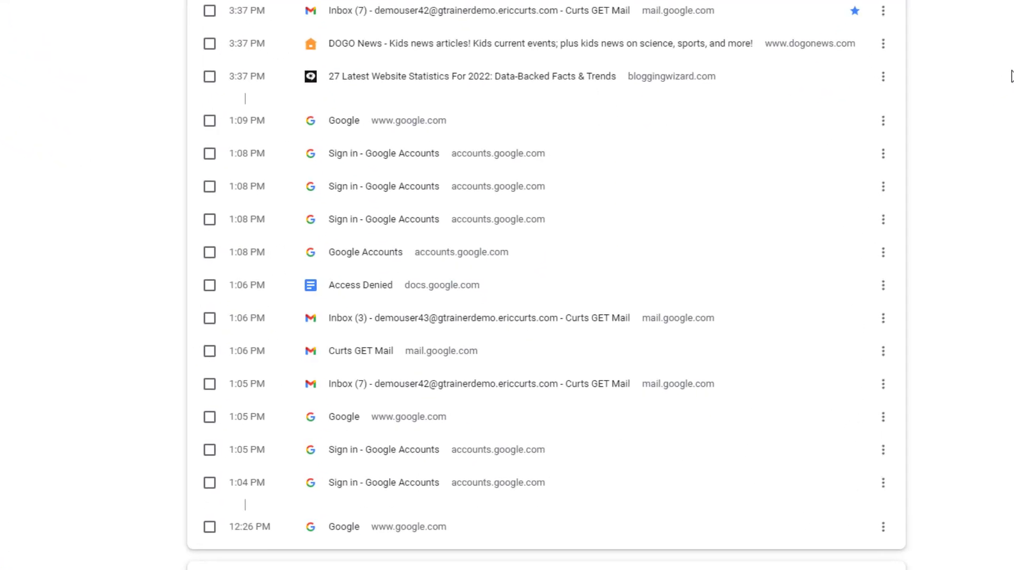
scroll(down, 3)
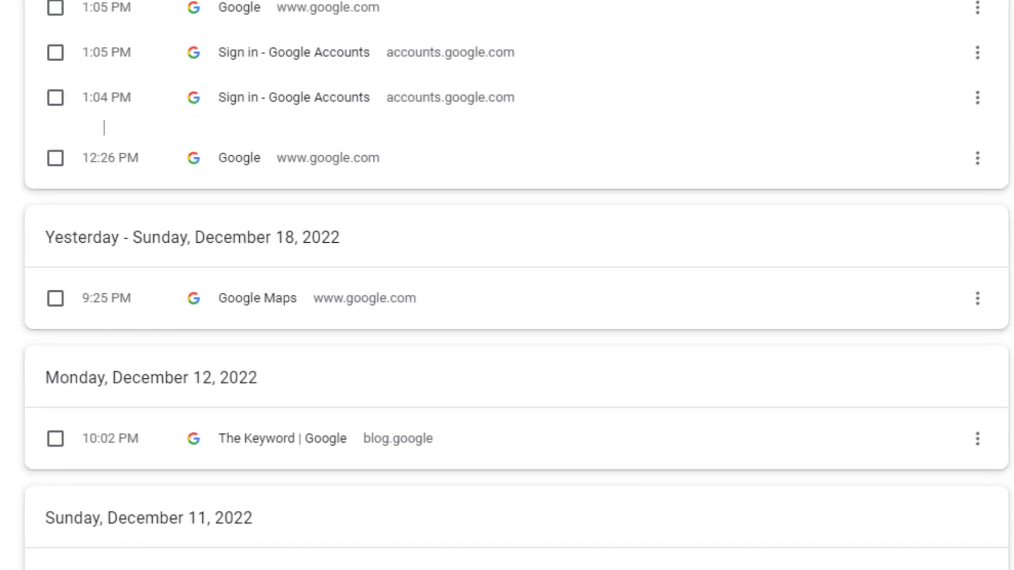
scroll(down, 3)
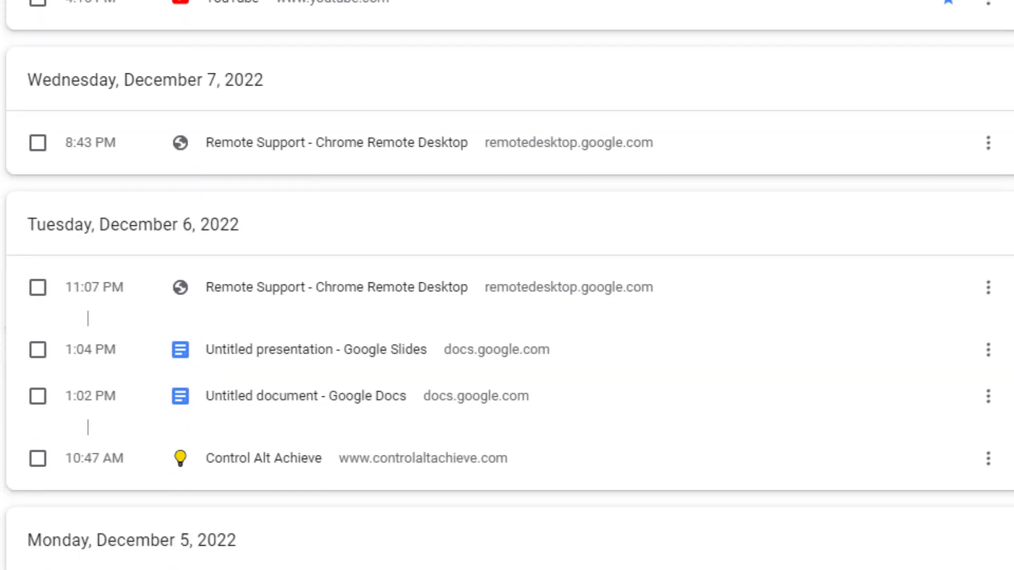
scroll(down, 3)
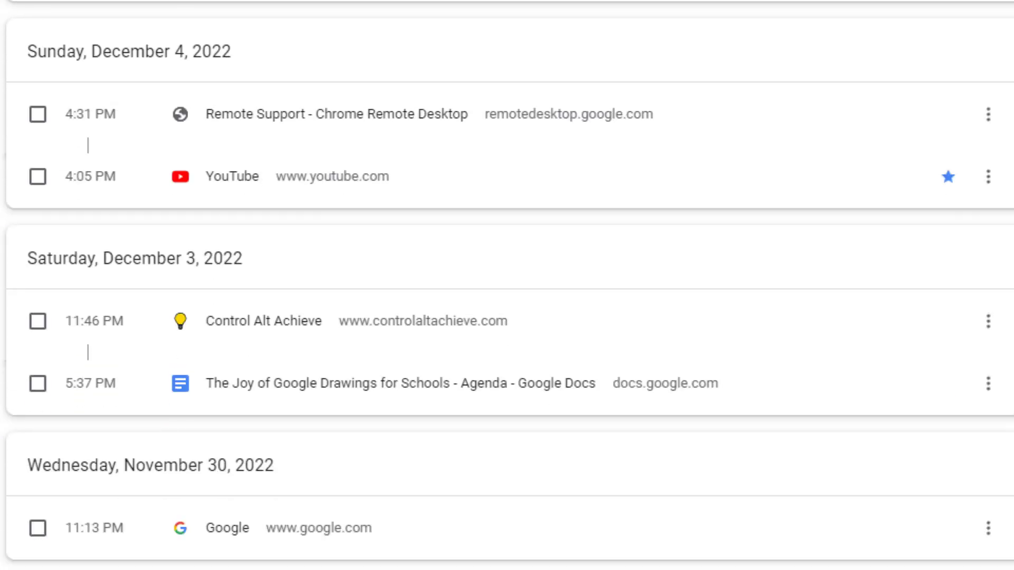
scroll(down, 3)
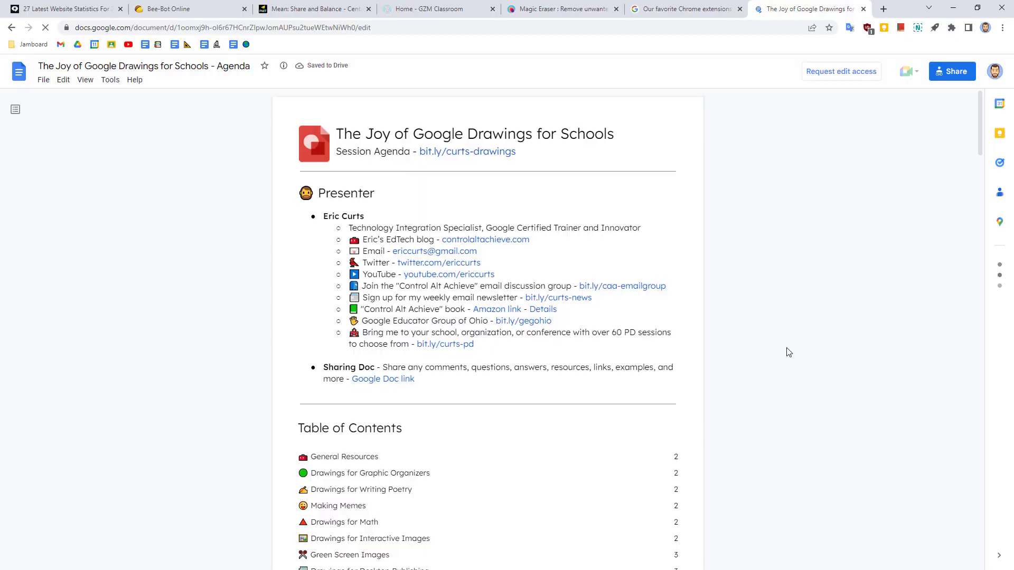
- Close the Joy of Google Drawings for Schools agenda tab after viewing it
click(881, 8)
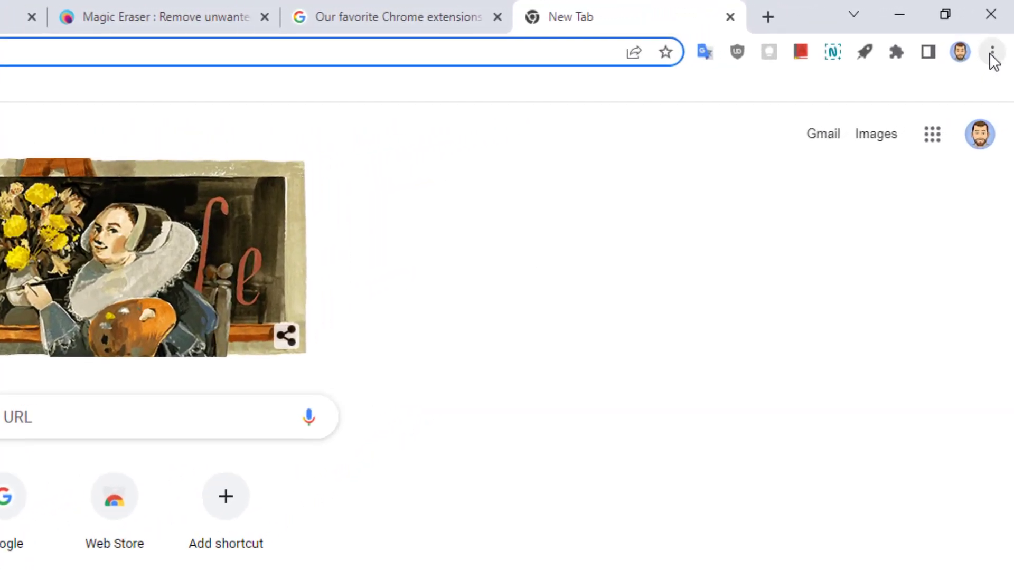
- Show the History submenu listing recently closed tabs and the Chromebook's open pages
click(991, 53)
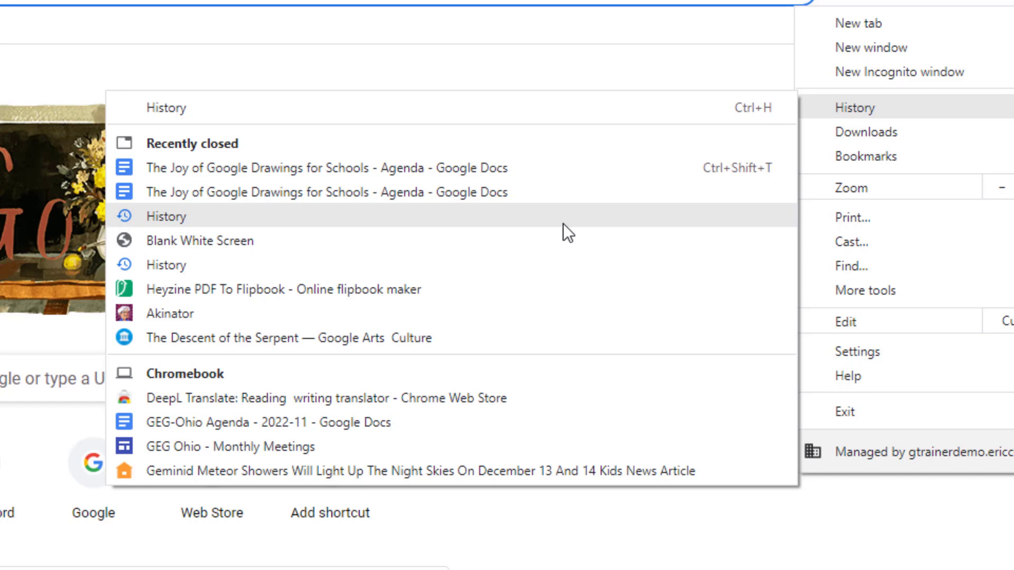
mouse_move(505, 381)
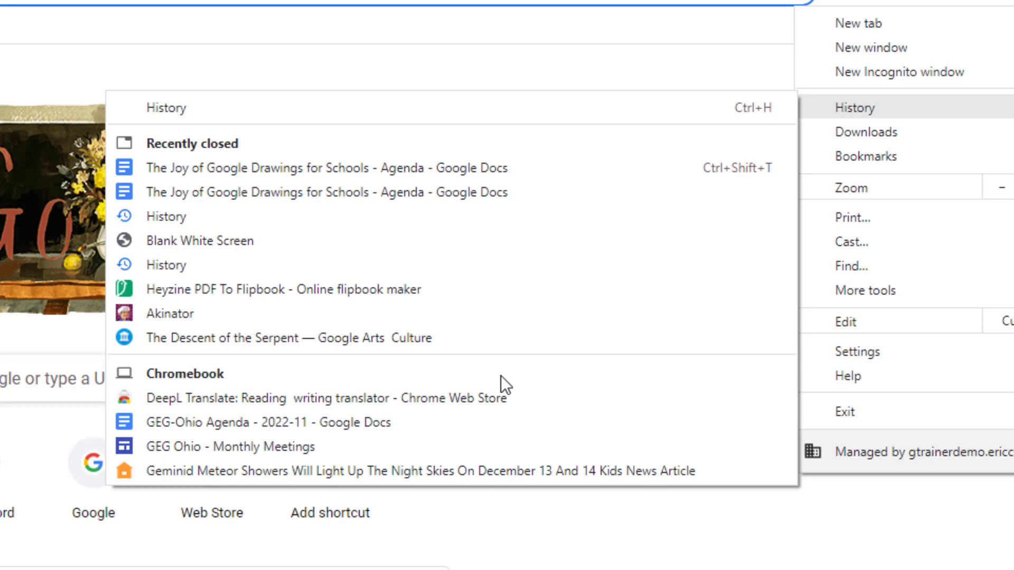
mouse_move(489, 398)
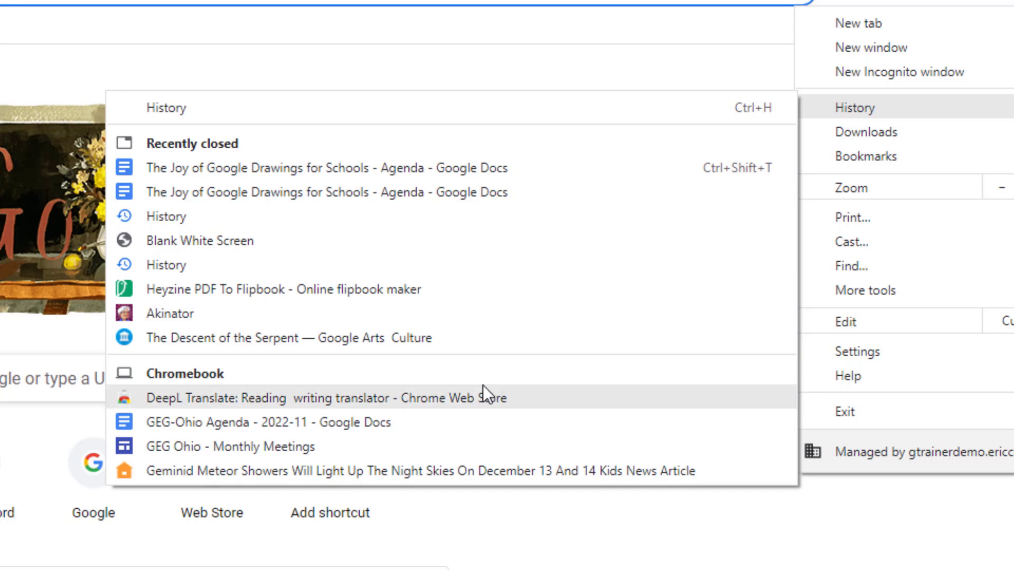
mouse_move(475, 421)
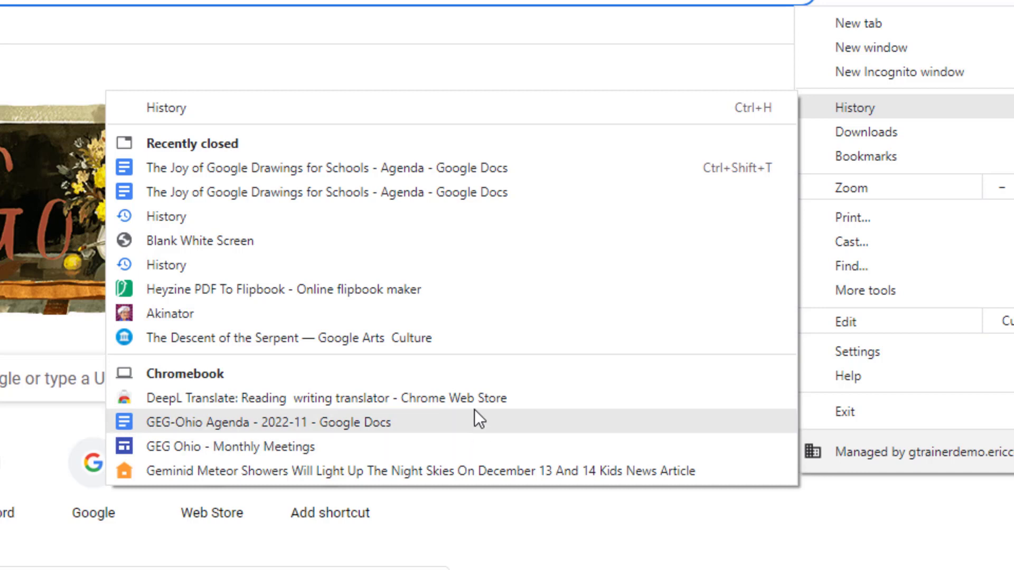
mouse_move(563, 398)
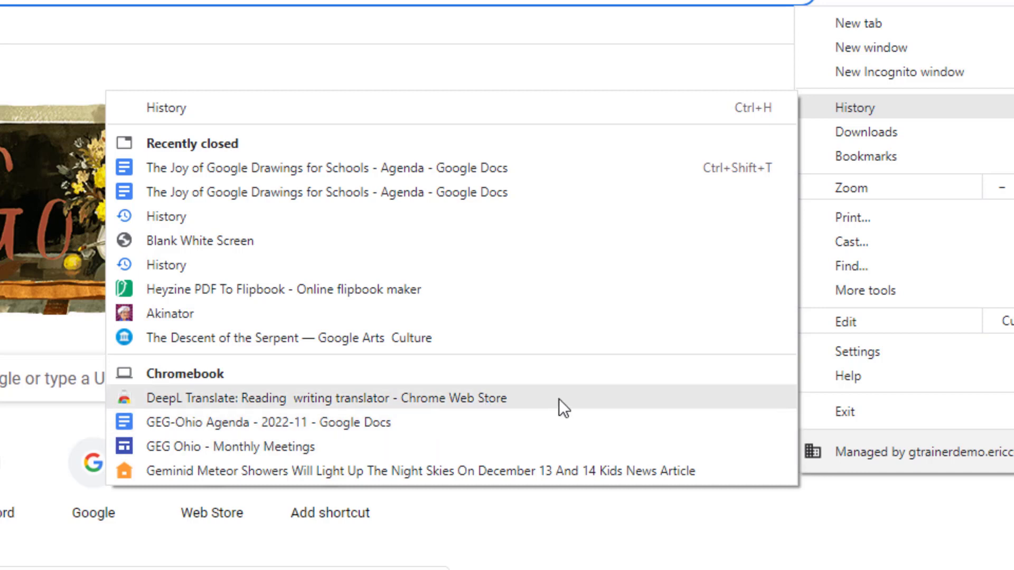